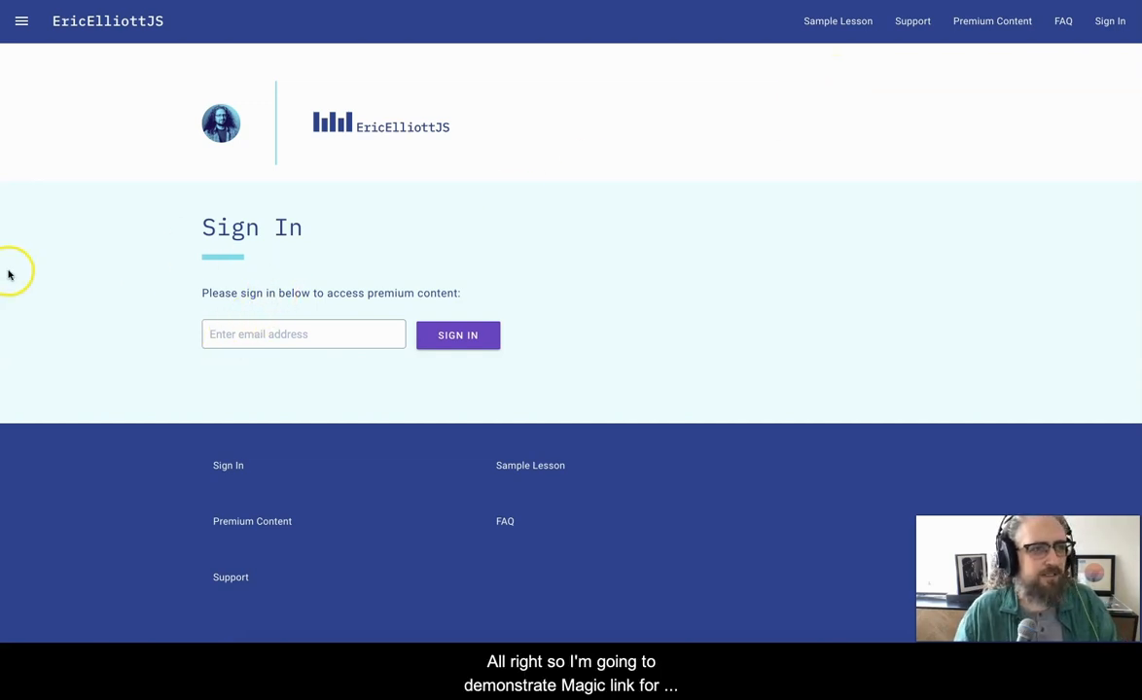
mouse_move(197, 299)
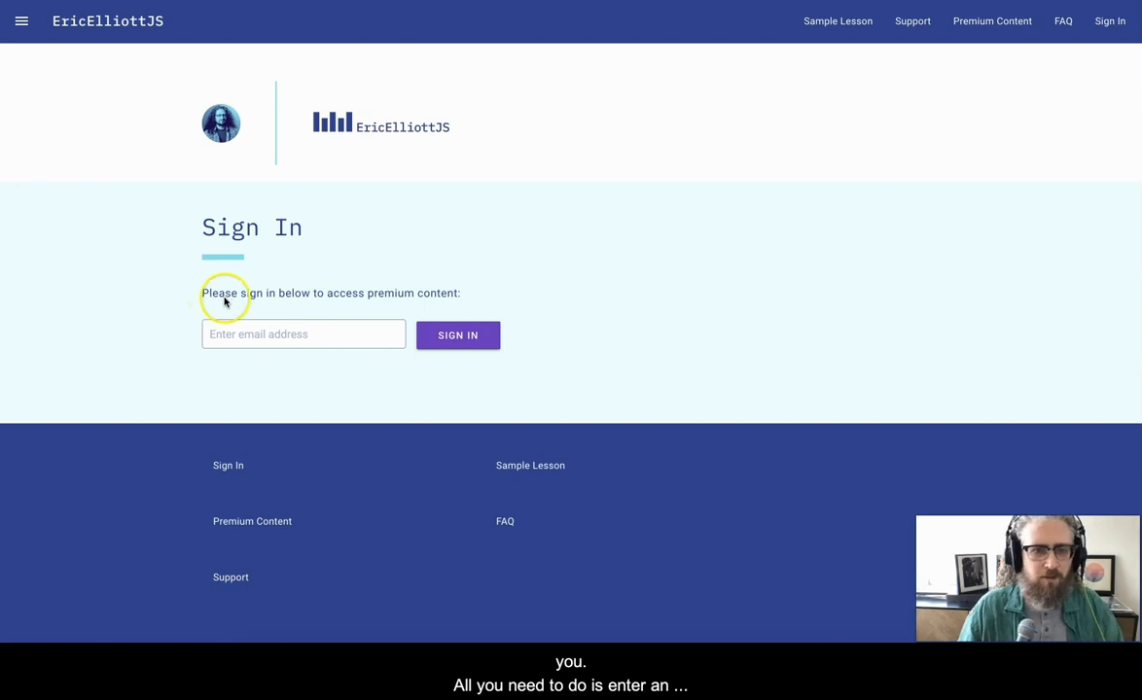
left_click(303, 334)
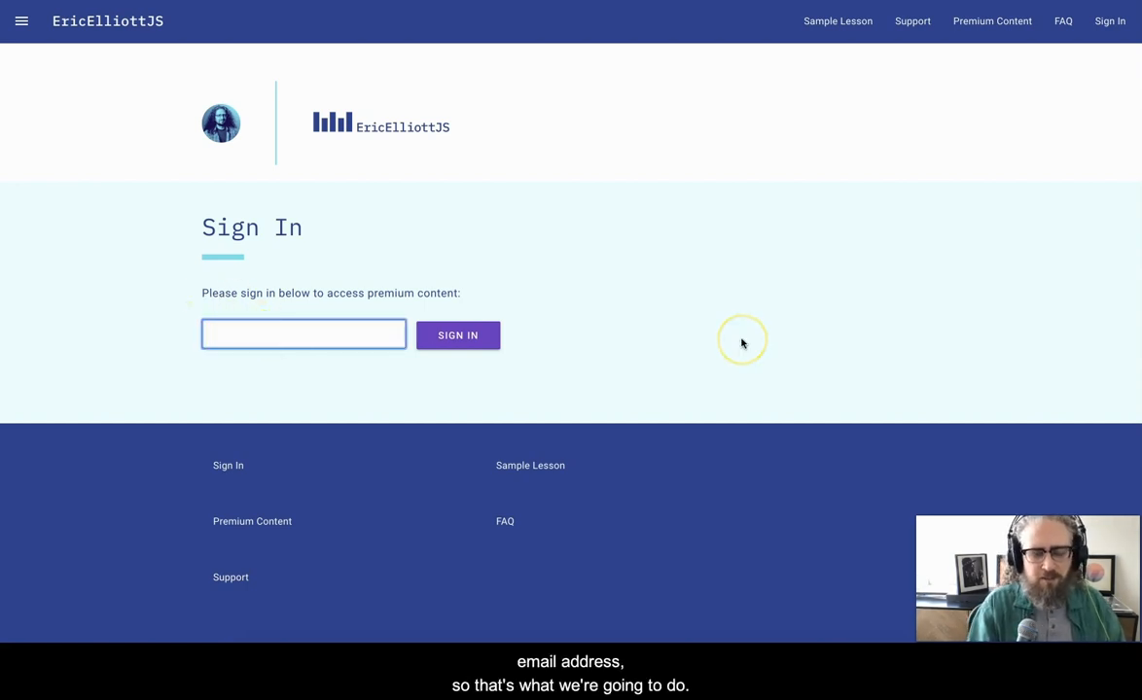
left_click(304, 335)
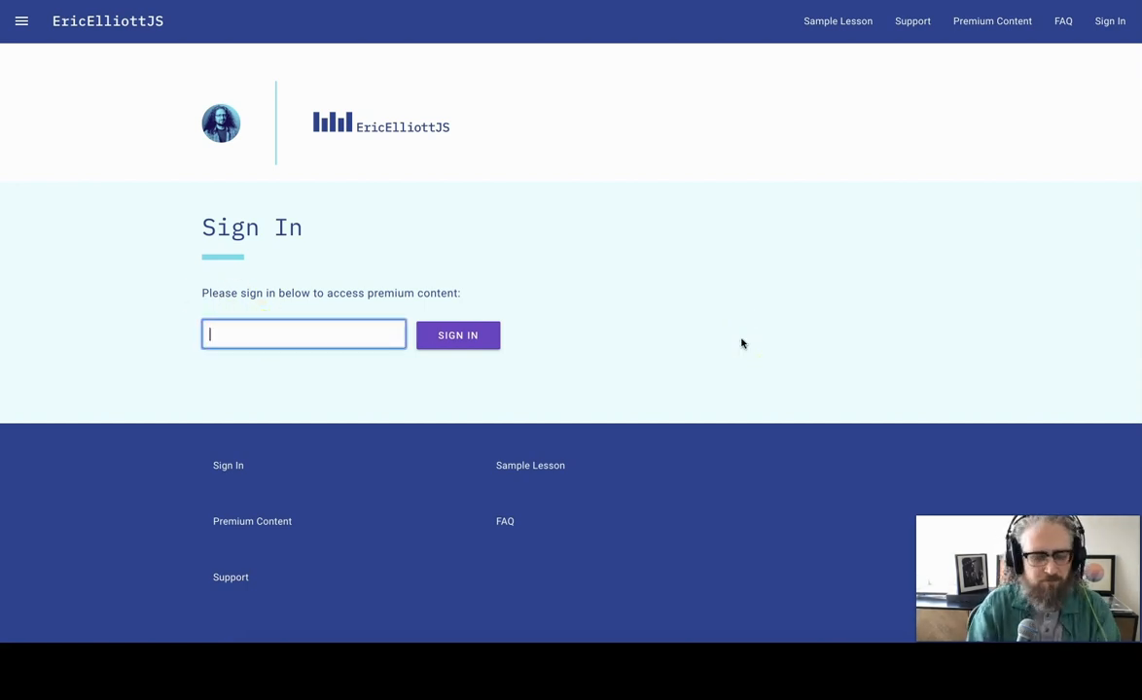
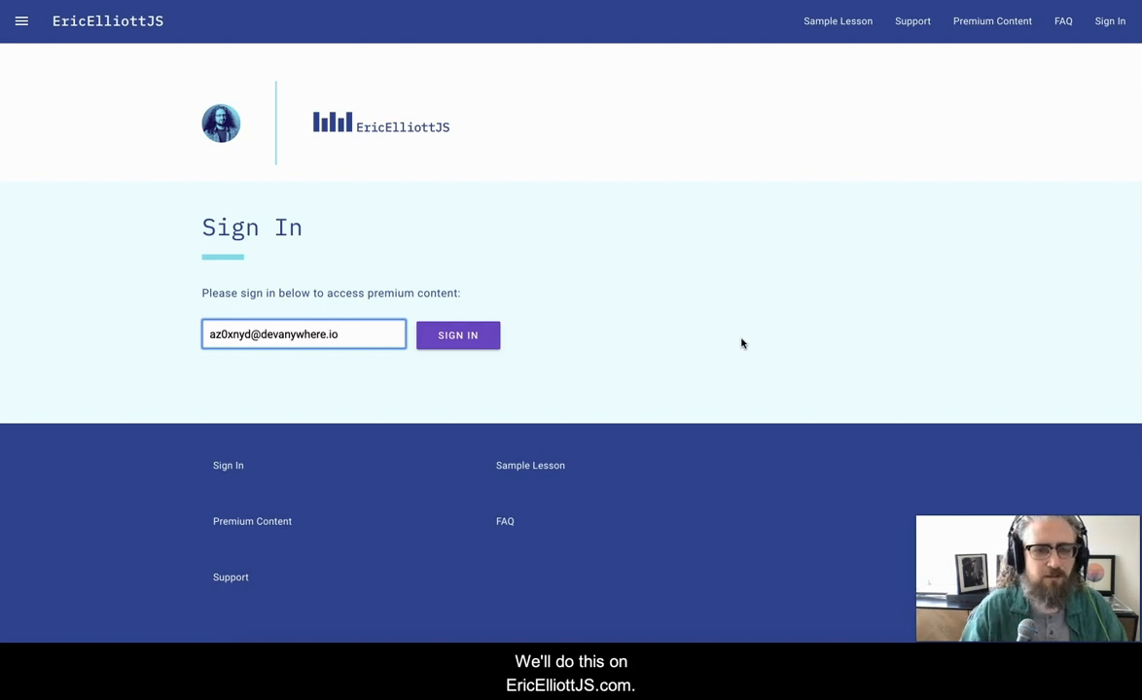
left_click(459, 334)
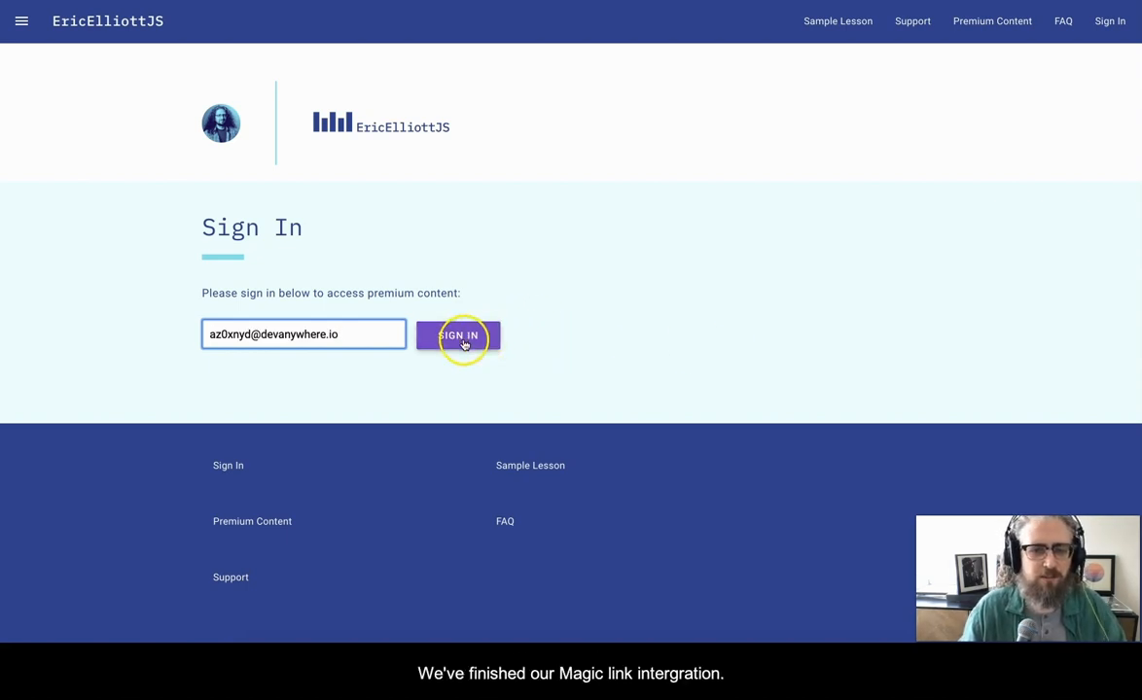
left_click(458, 334)
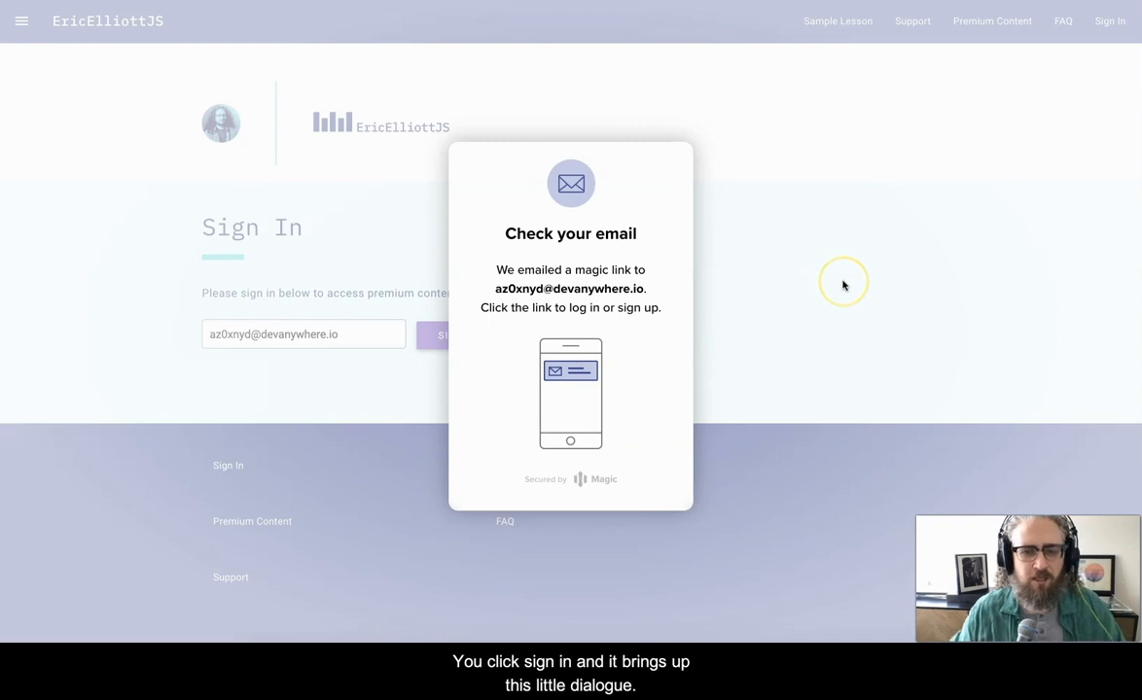
mouse_move(843, 282)
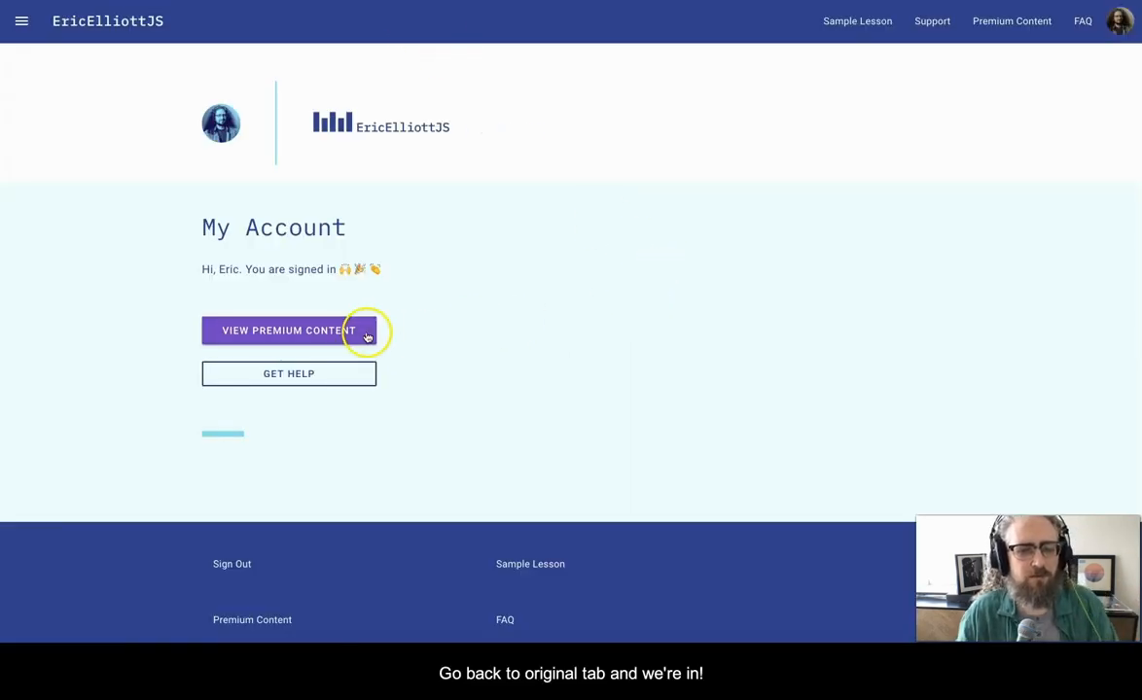
Step: Choose View Premium Content on the My Account page to reach the e-book and lessons
left_click(289, 330)
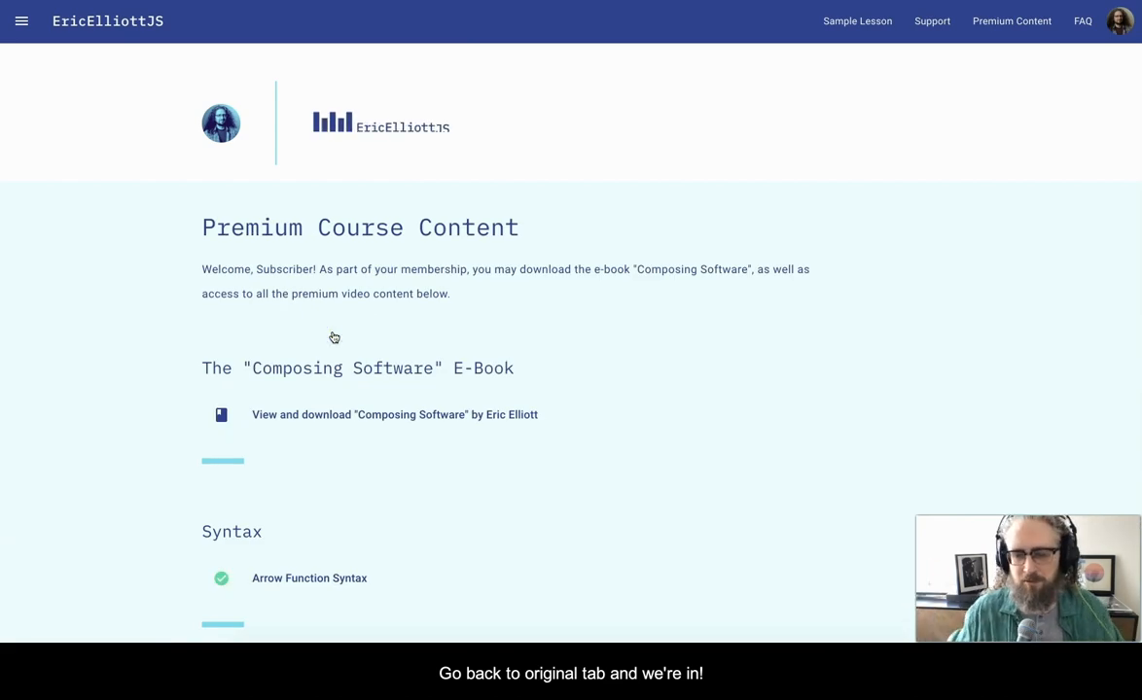